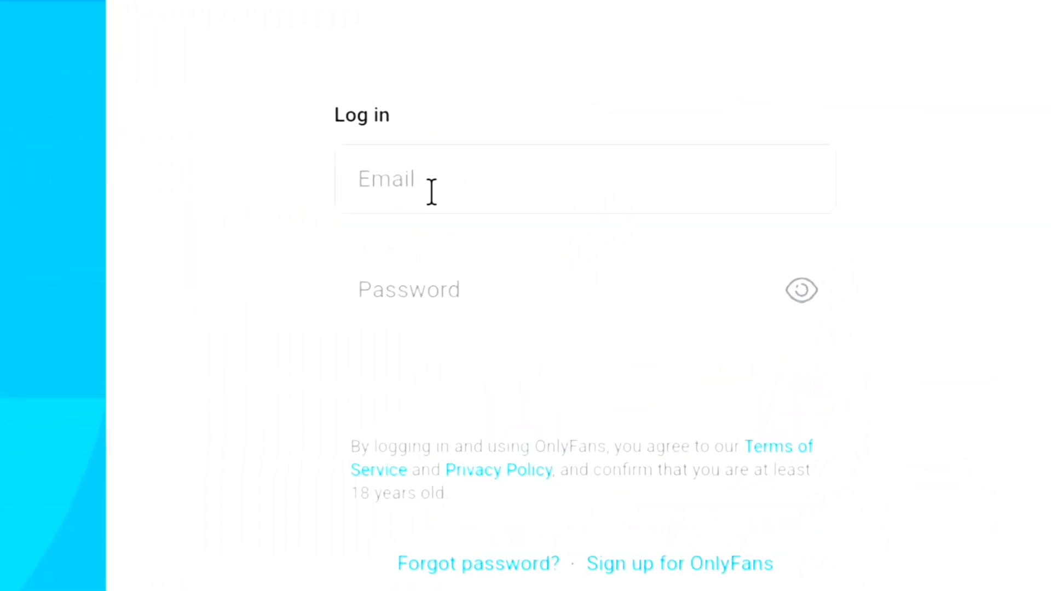
- Log in to OnlyFans with the account email and password
left_click(585, 395)
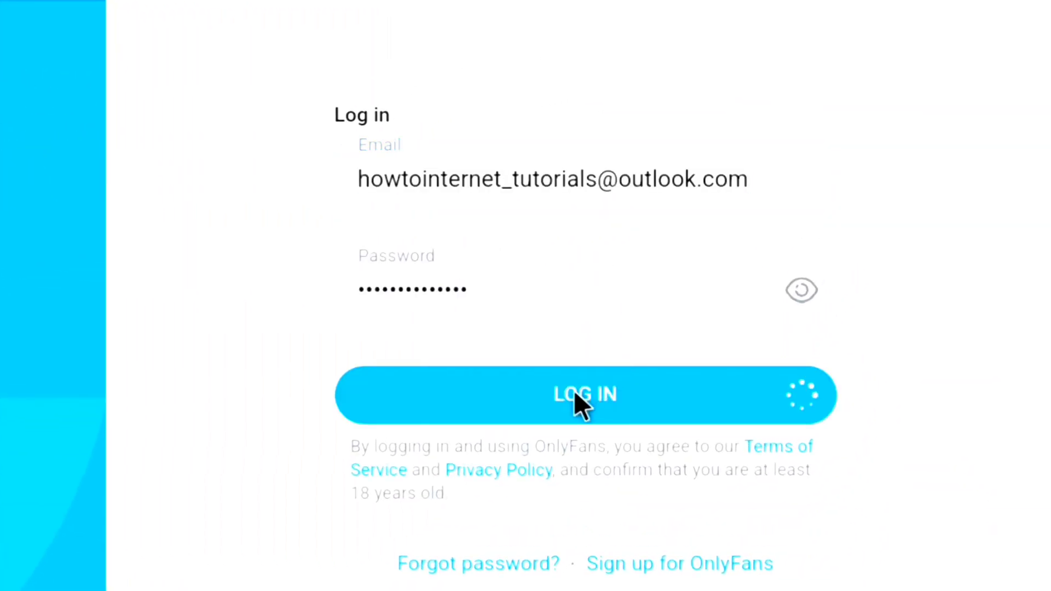
left_click(584, 395)
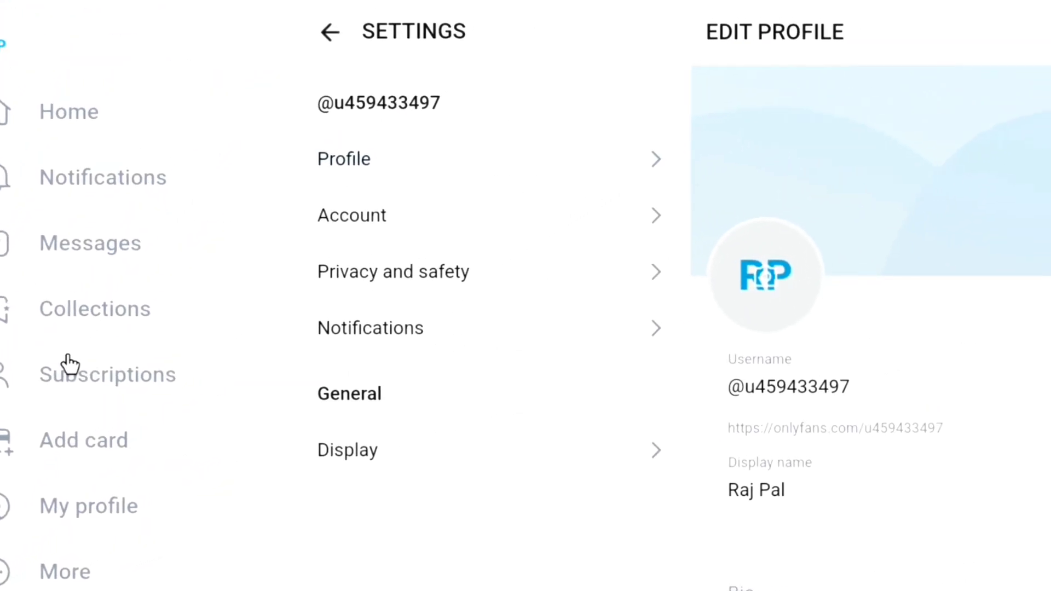
- Show the Account settings panel and scroll down to the security options
left_click(351, 214)
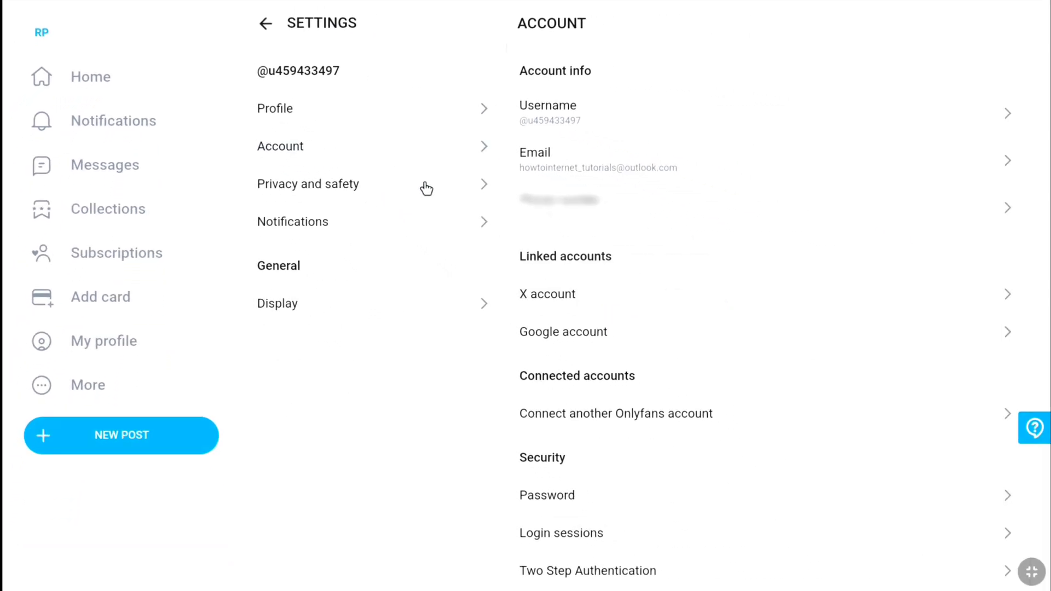
scroll("down", 3)
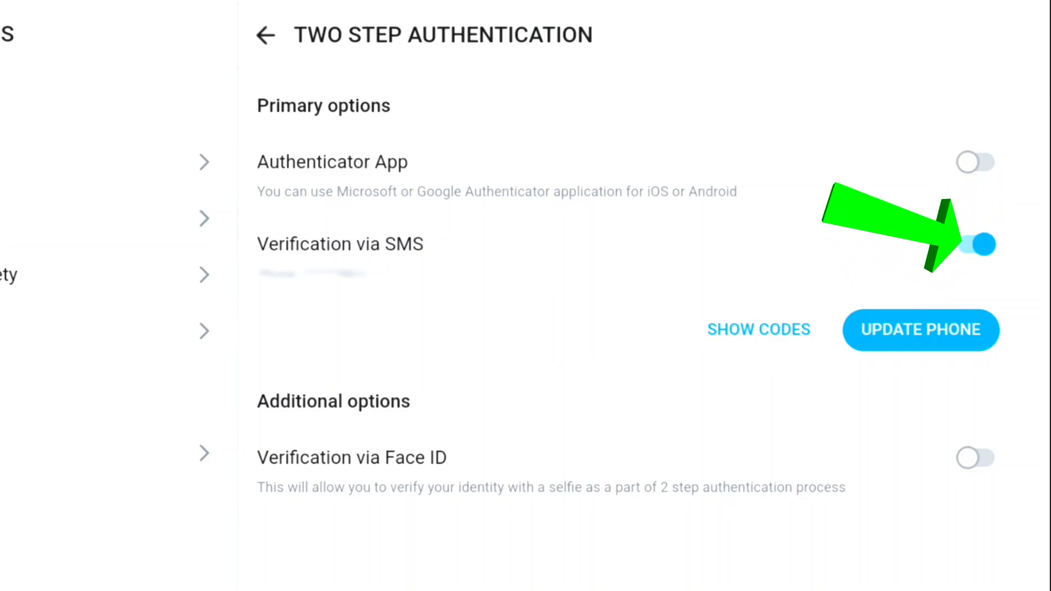
- Turn off Verification via SMS in Two Step Authentication and confirm disabling it
left_click(975, 244)
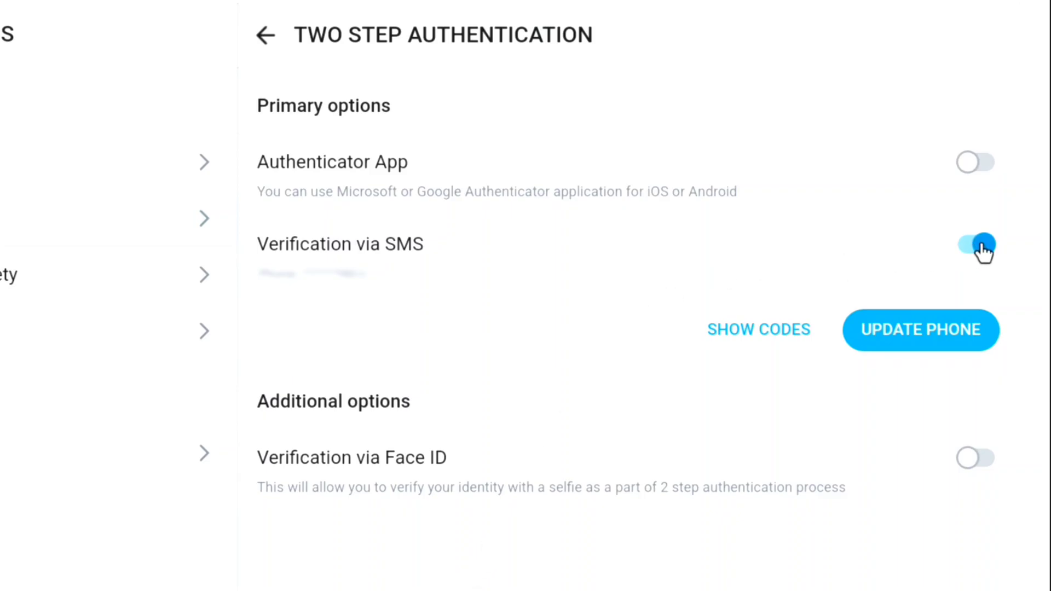
left_click(975, 244)
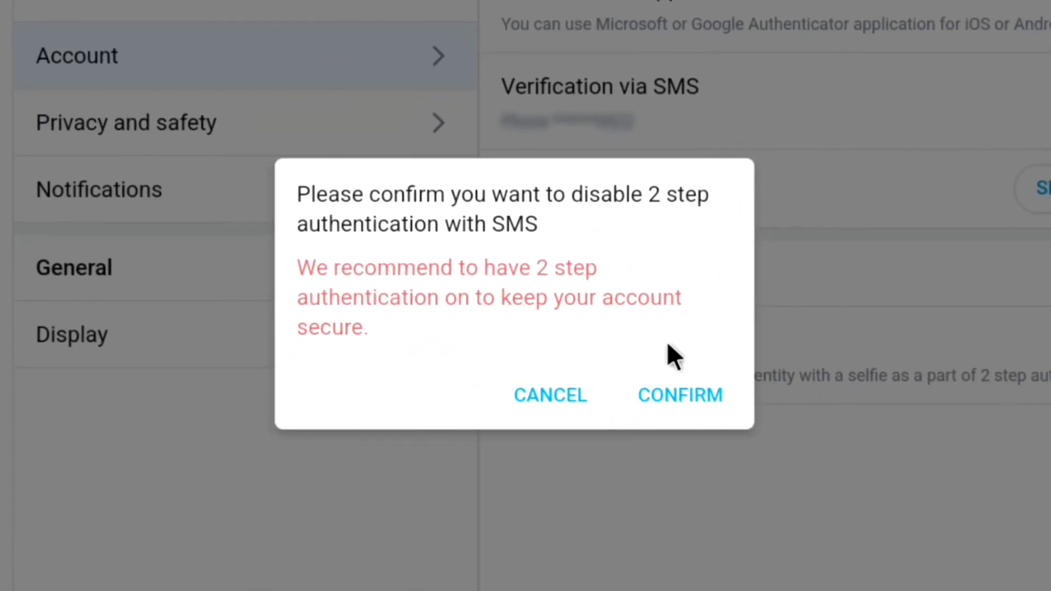
left_click(679, 395)
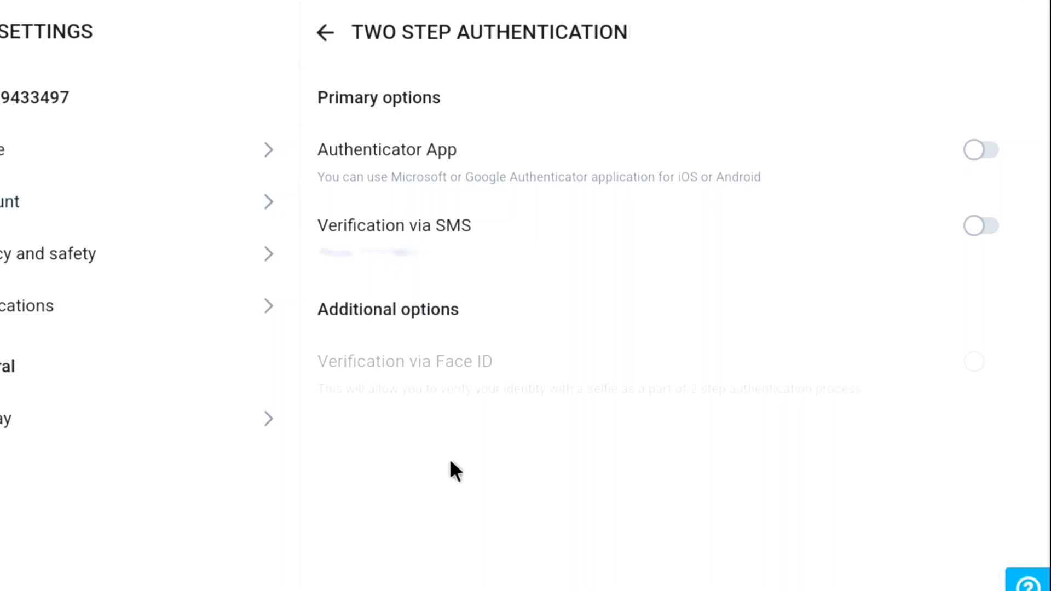
mouse_move(651, 269)
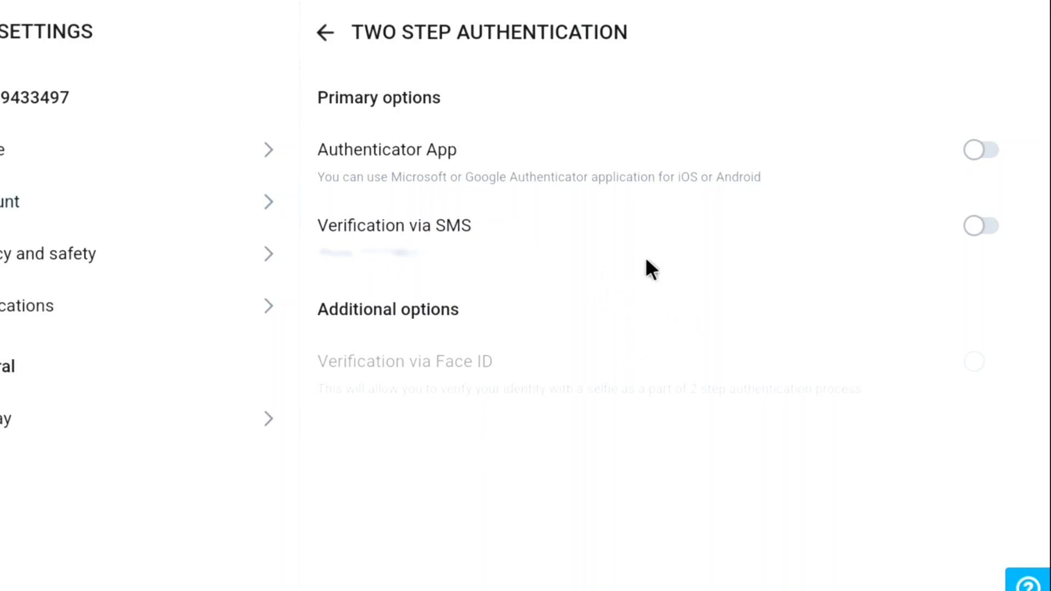